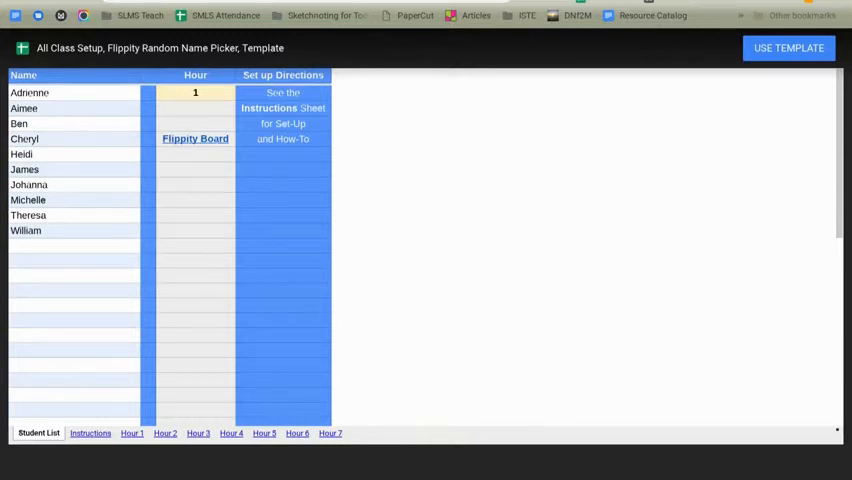
mouse_move(620, 238)
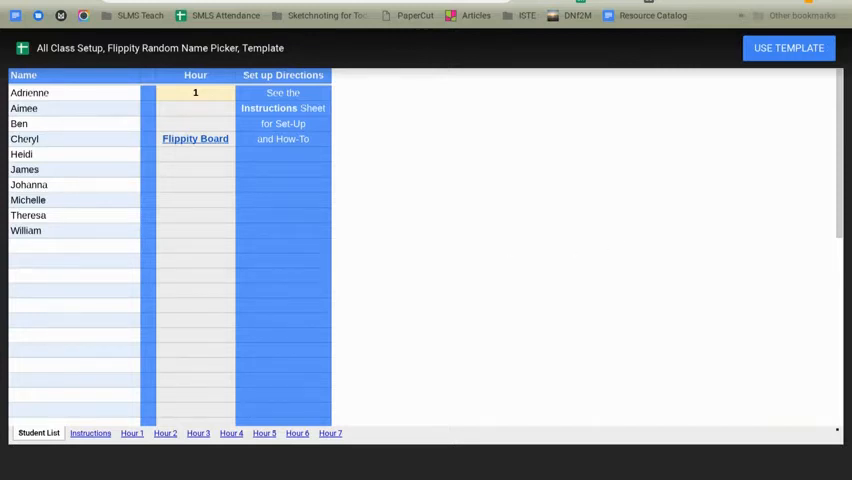
mouse_move(672, 120)
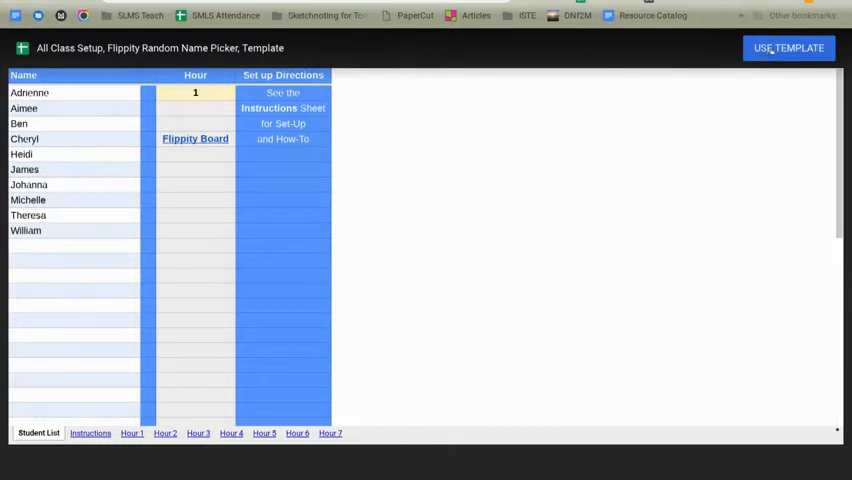
- Create your own editable copy of the Flippity Random Name Picker template
left_click(788, 48)
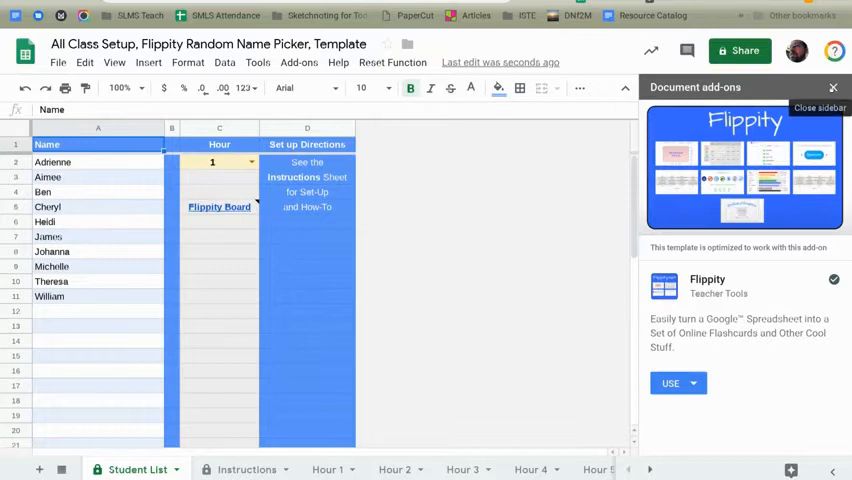
- Close the Document add-ons sidebar and show the Instructions sheet's Install Flippity Add-on link
left_click(832, 88)
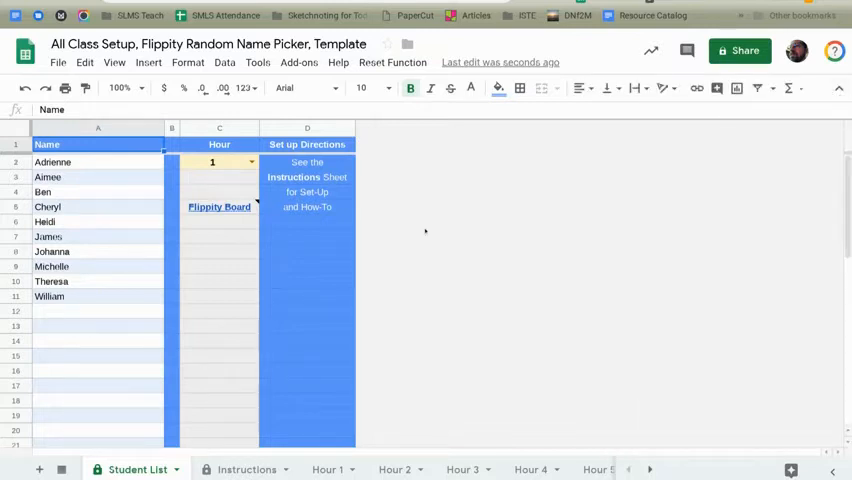
mouse_move(424, 232)
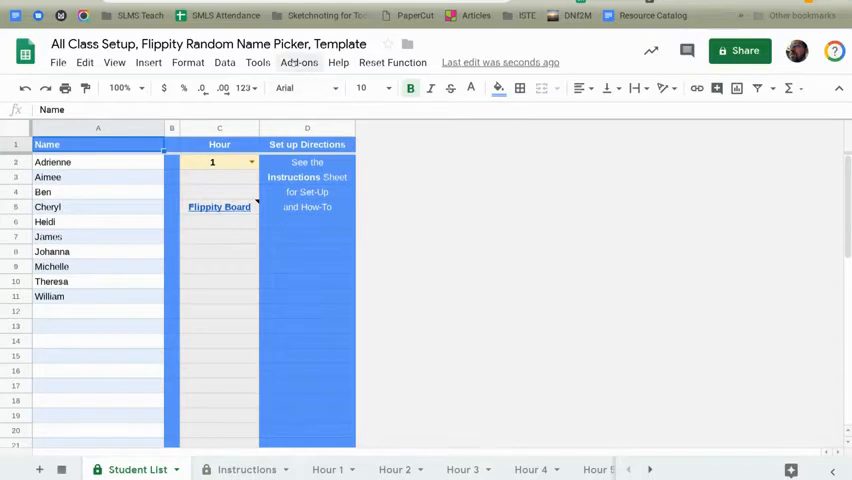
left_click(298, 62)
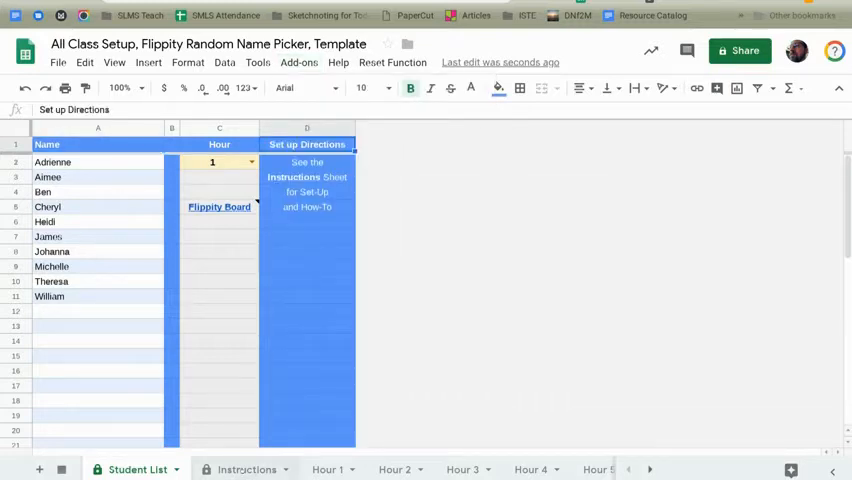
left_click(246, 468)
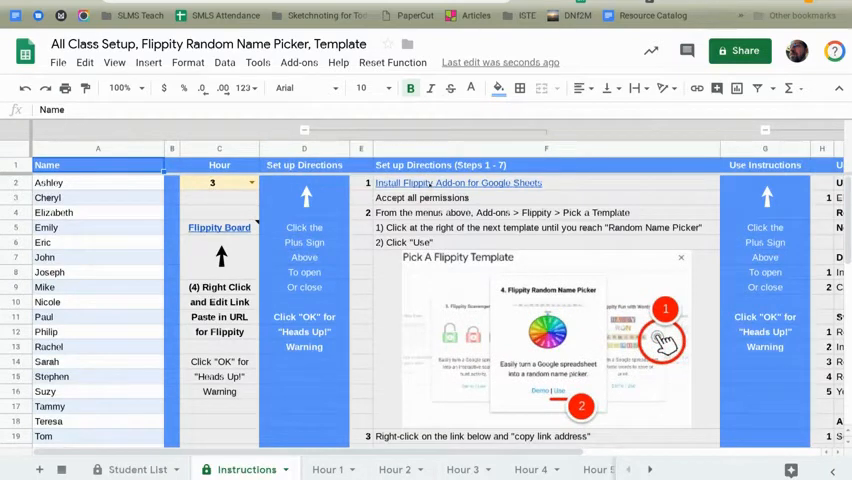
left_click(458, 184)
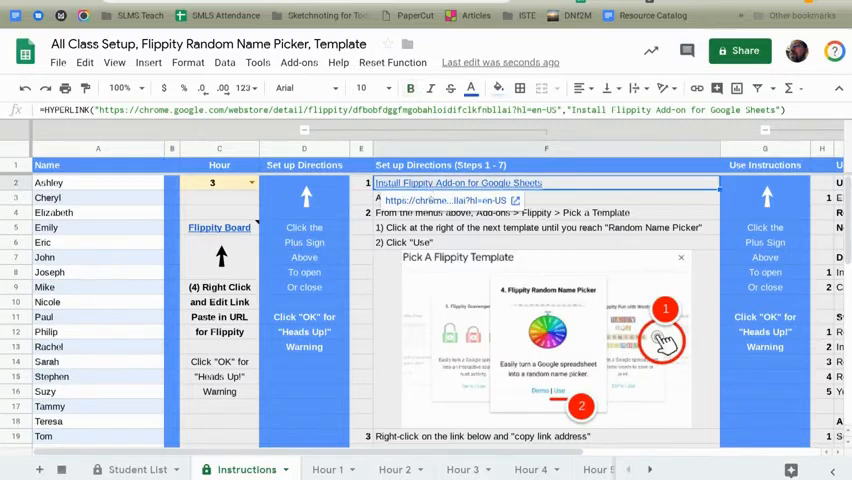
left_click(456, 184)
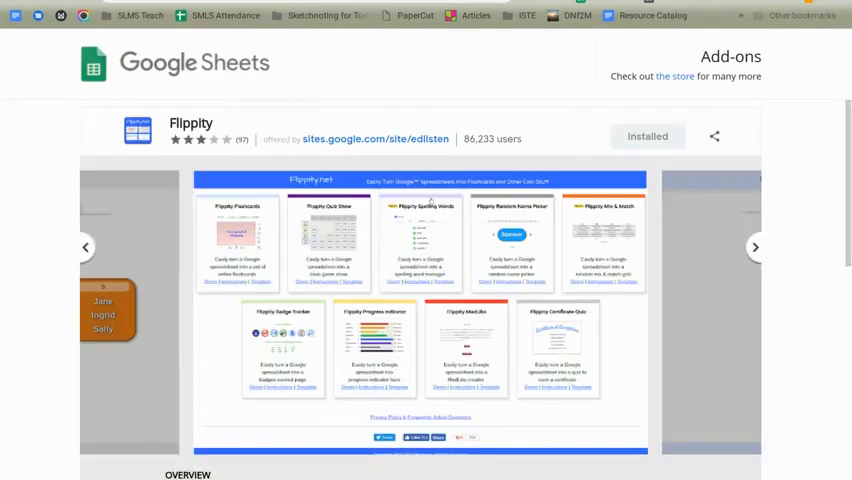
mouse_move(336, 76)
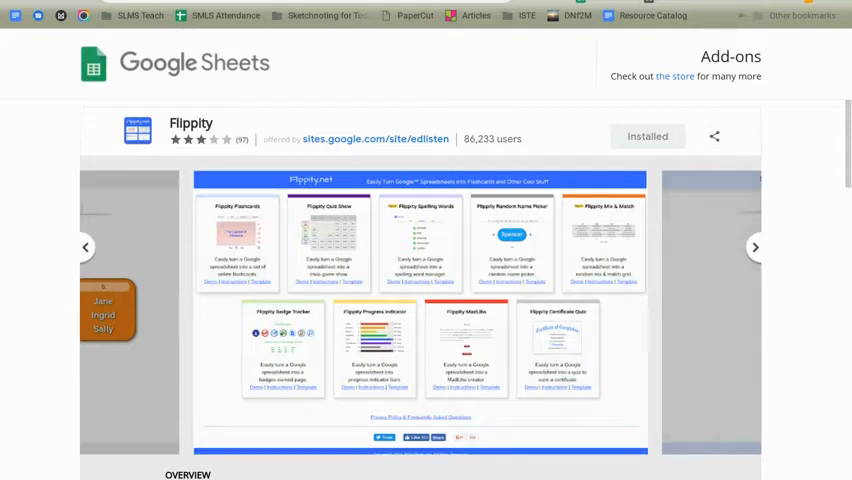
left_click(756, 246)
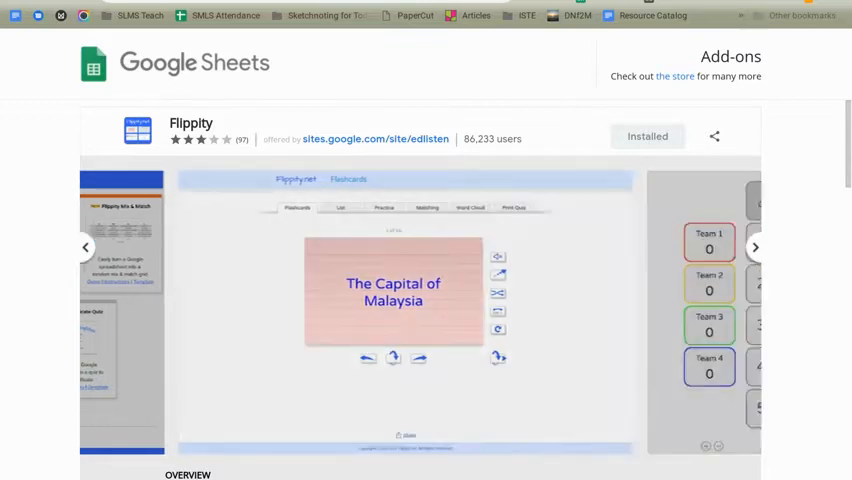
left_click(754, 246)
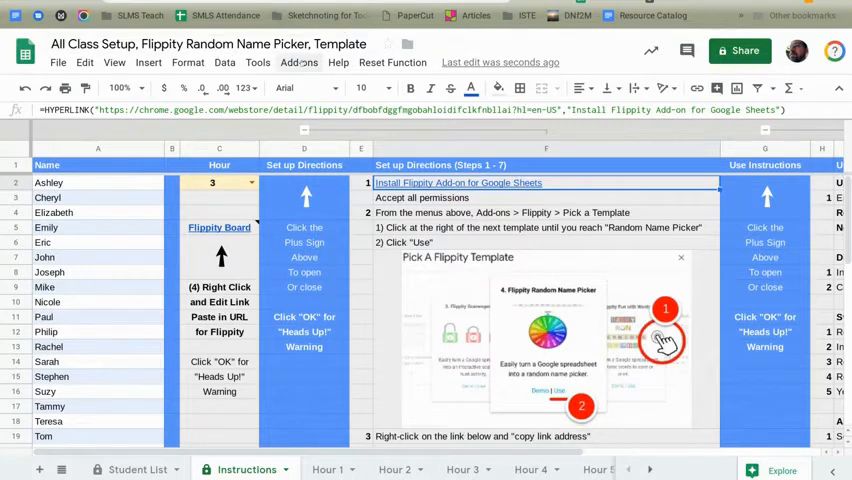
- Add the Flippity Random Name Picker sheet via Add-ons > Flippity and bring up its Flippity.net URL options
left_click(298, 62)
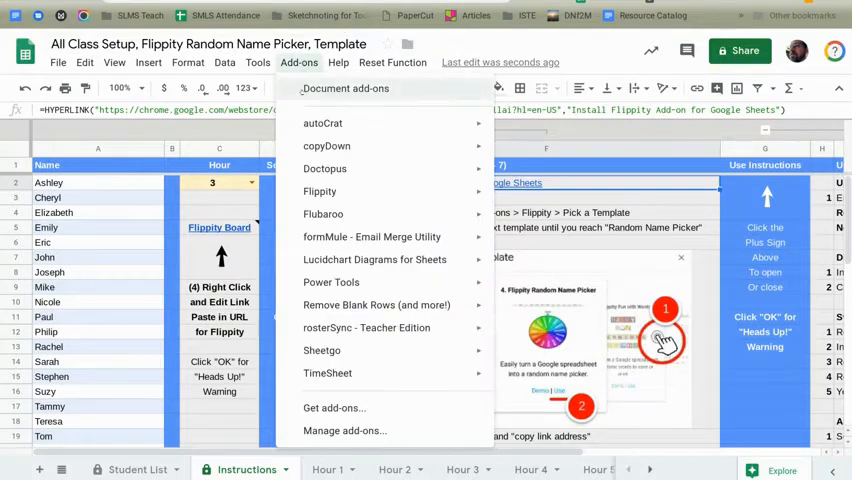
mouse_move(320, 192)
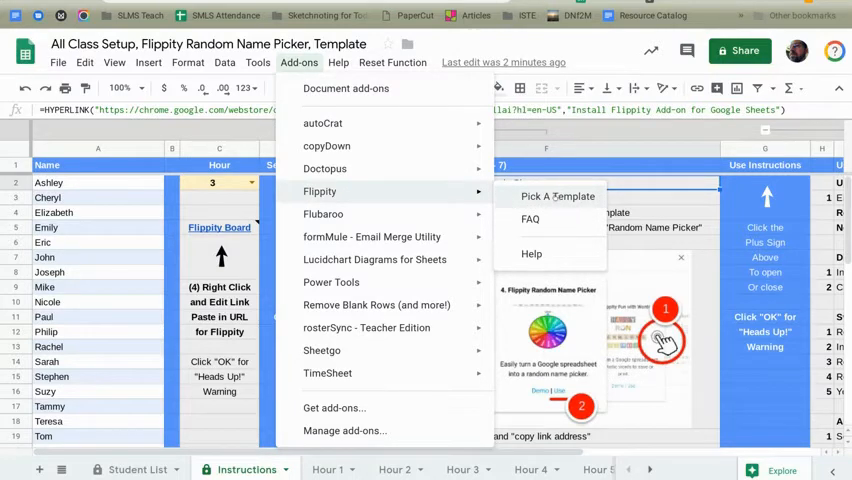
left_click(556, 196)
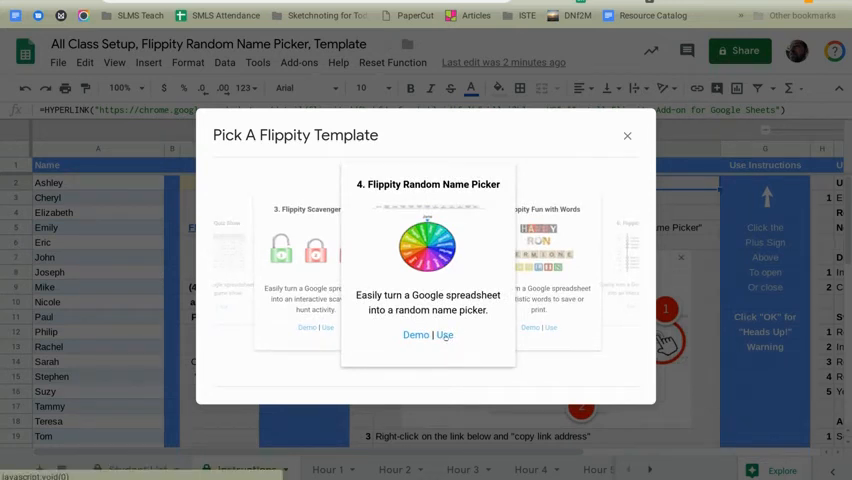
left_click(444, 334)
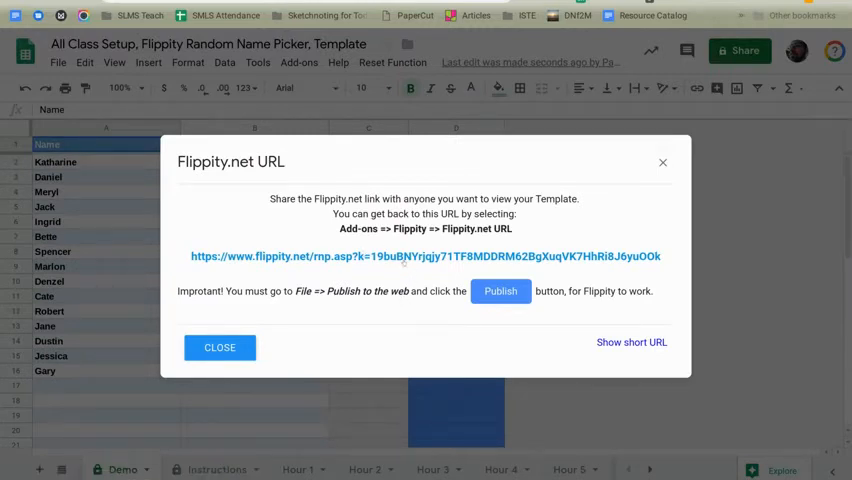
mouse_move(424, 256)
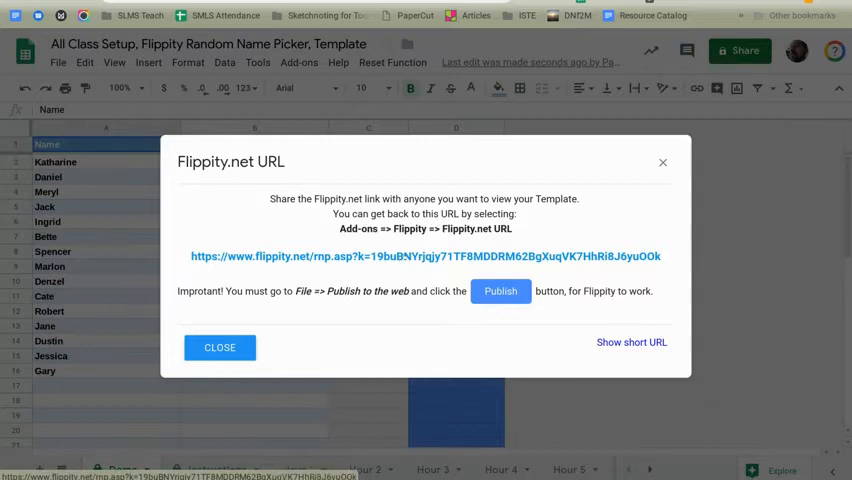
right_click(356, 256)
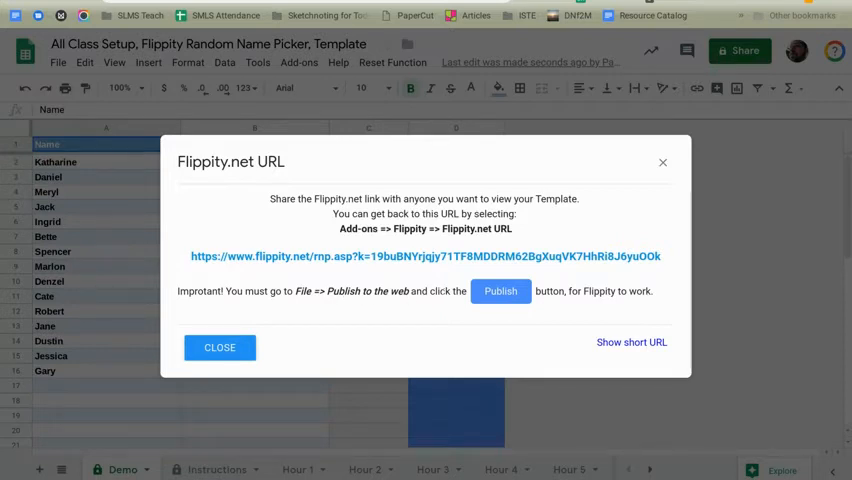
- Publish the Random Name Picker spreadsheet to the web and return to the name sheet
left_click(220, 348)
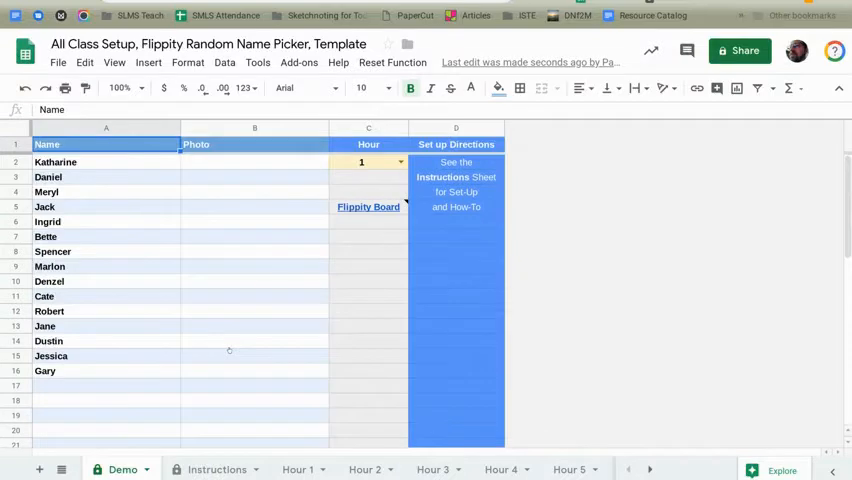
left_click(58, 62)
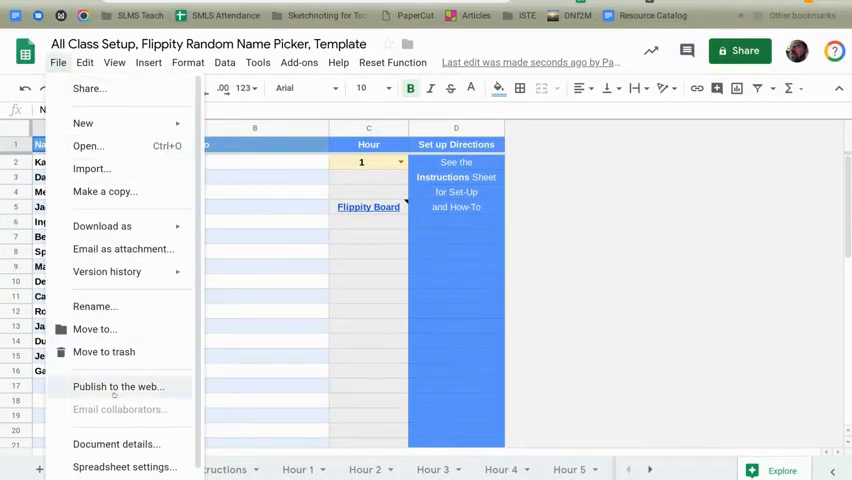
left_click(118, 386)
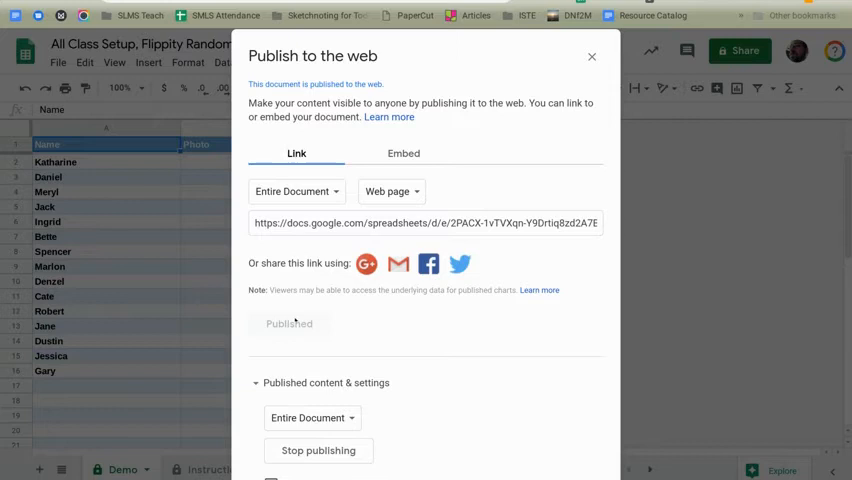
mouse_move(512, 144)
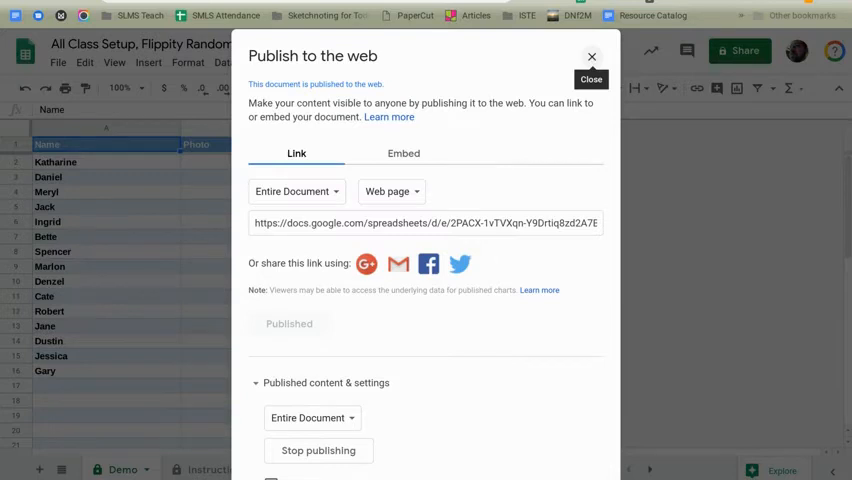
left_click(592, 56)
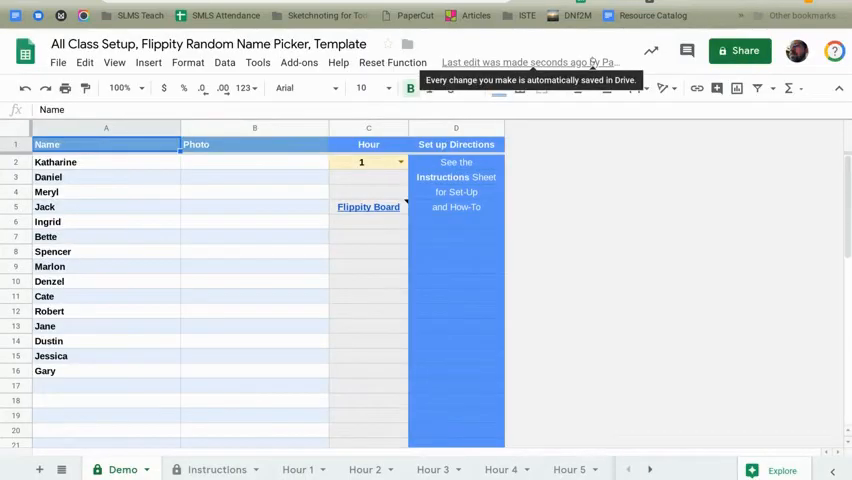
mouse_move(520, 272)
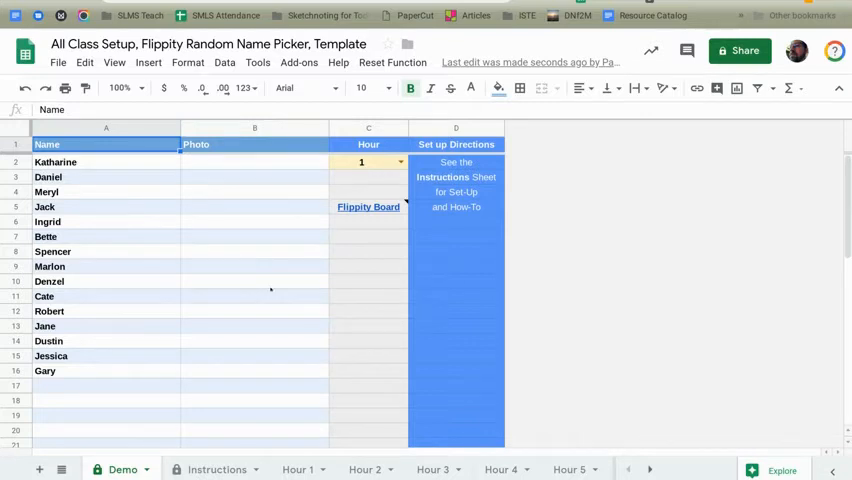
mouse_move(268, 288)
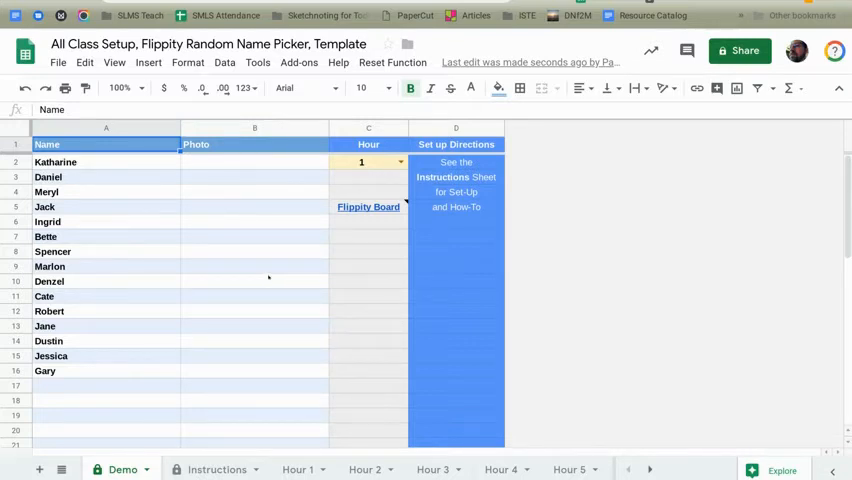
mouse_move(368, 208)
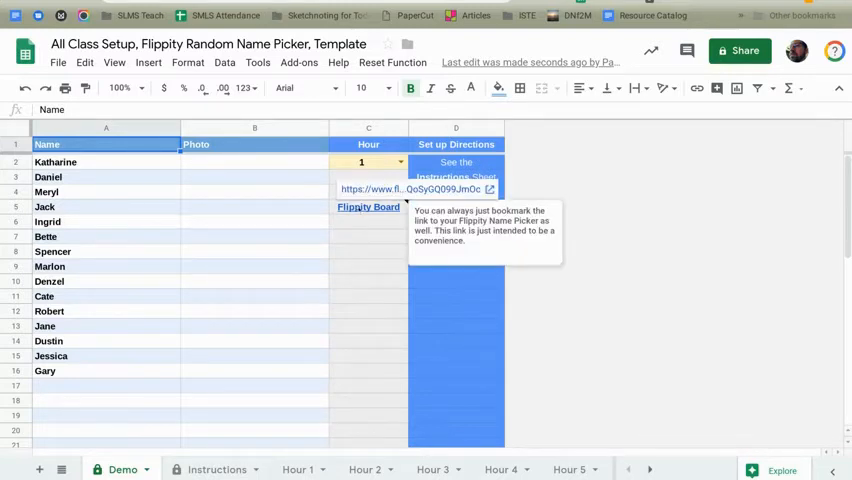
- Edit the Flippity Board link to the new name picker URL, accepting the protected-range warning
right_click(368, 208)
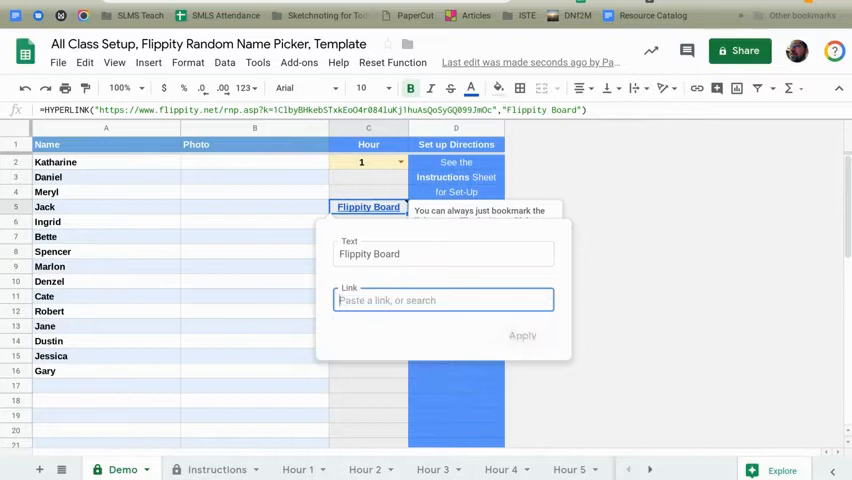
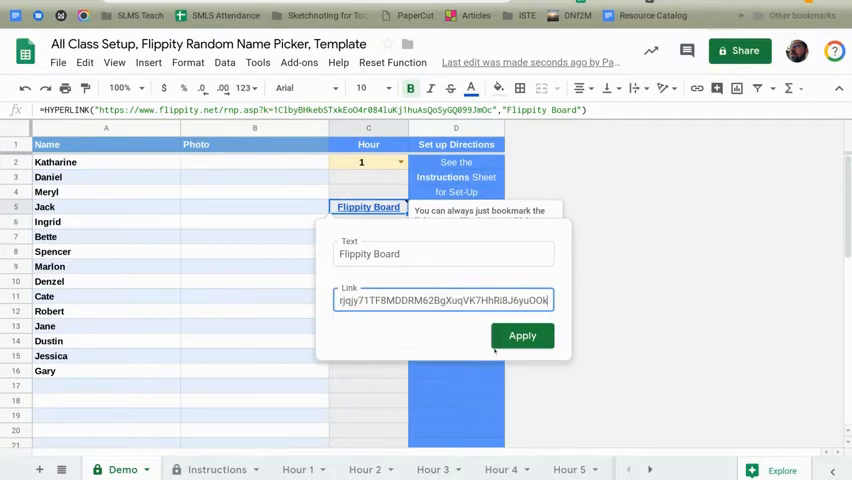
left_click(522, 336)
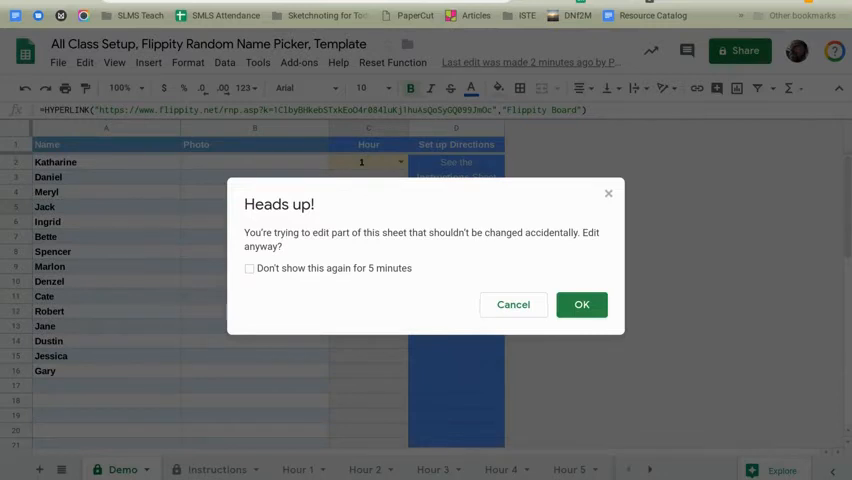
left_click(580, 304)
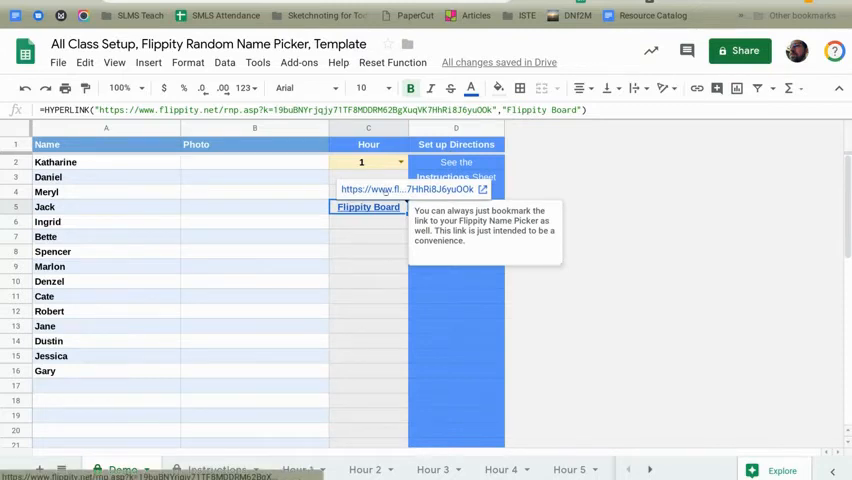
left_click(368, 208)
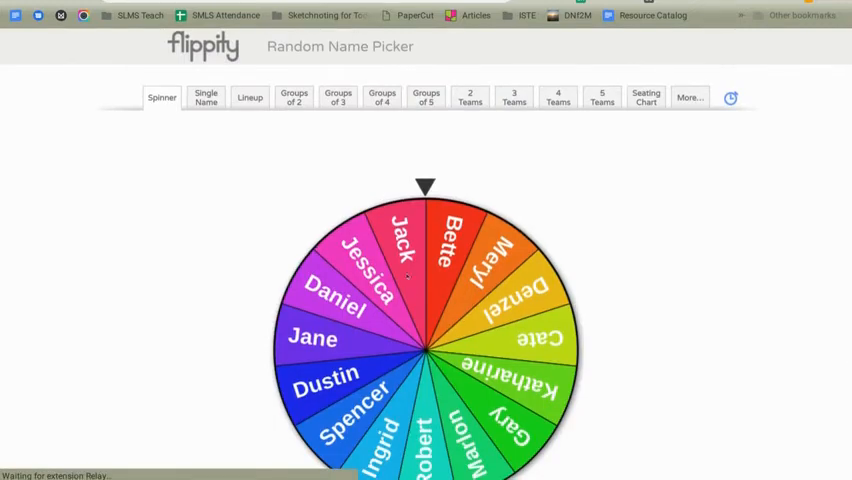
mouse_move(424, 190)
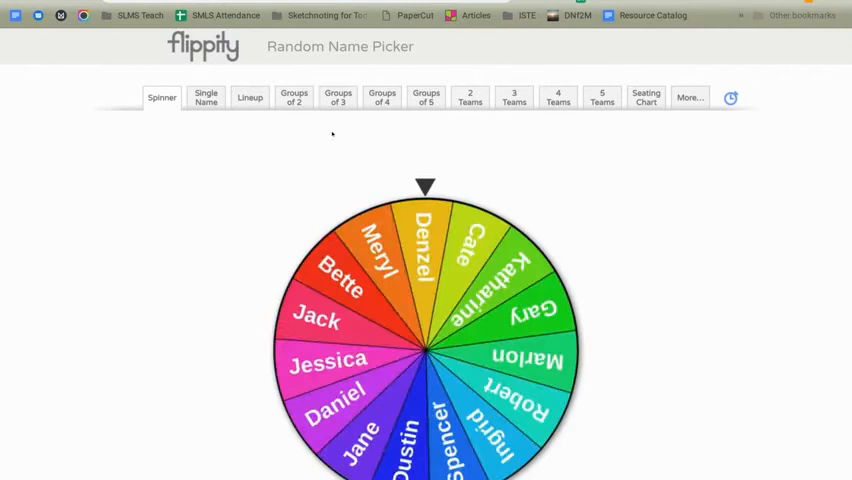
left_click(294, 96)
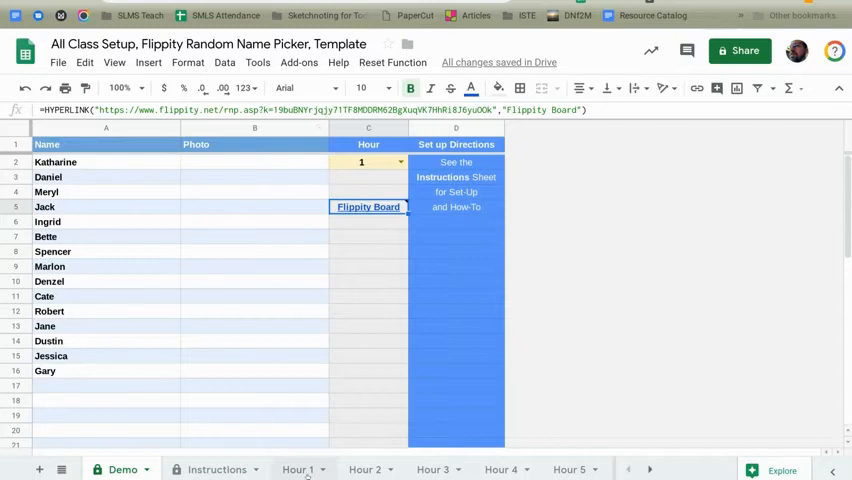
- Run Reset Function > Reset Demo to Student List from the custom menu
left_click(648, 468)
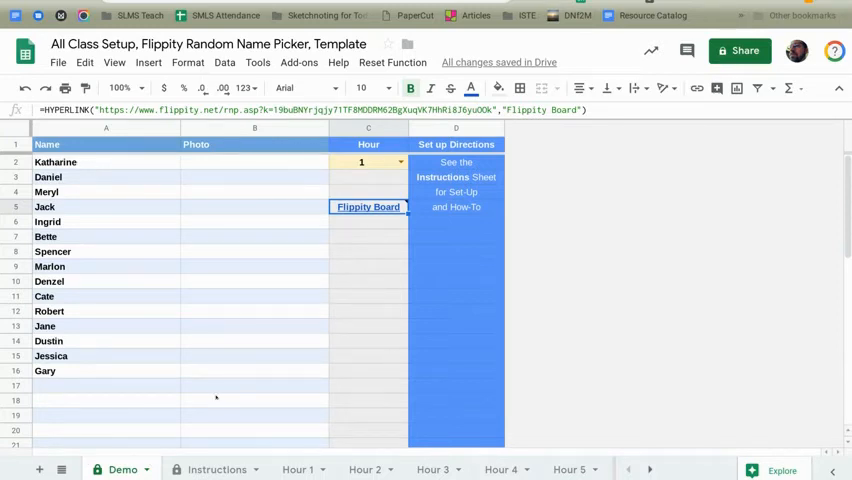
mouse_move(176, 276)
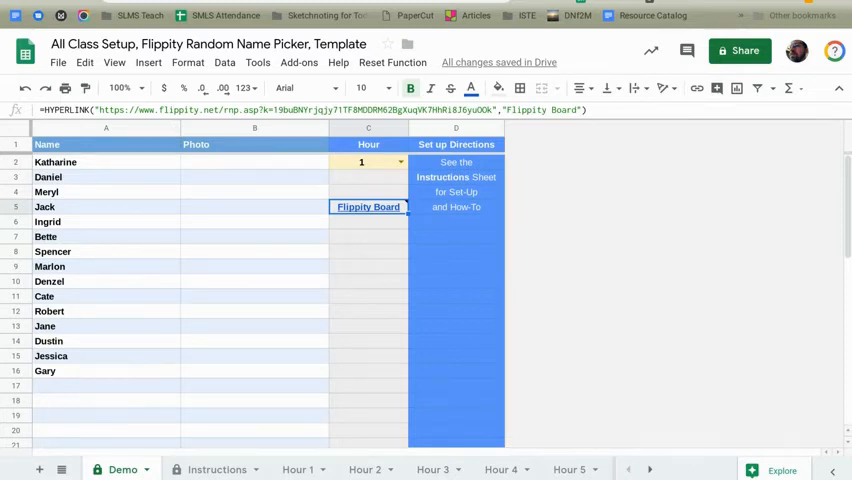
mouse_move(224, 252)
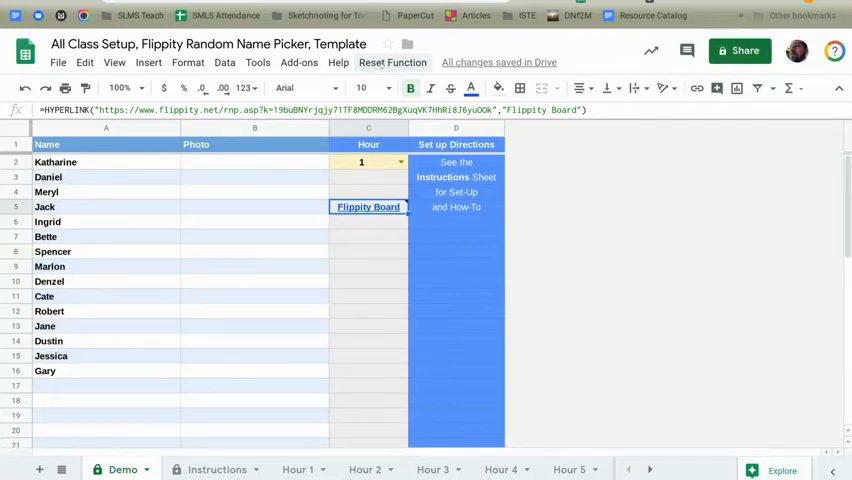
left_click(392, 62)
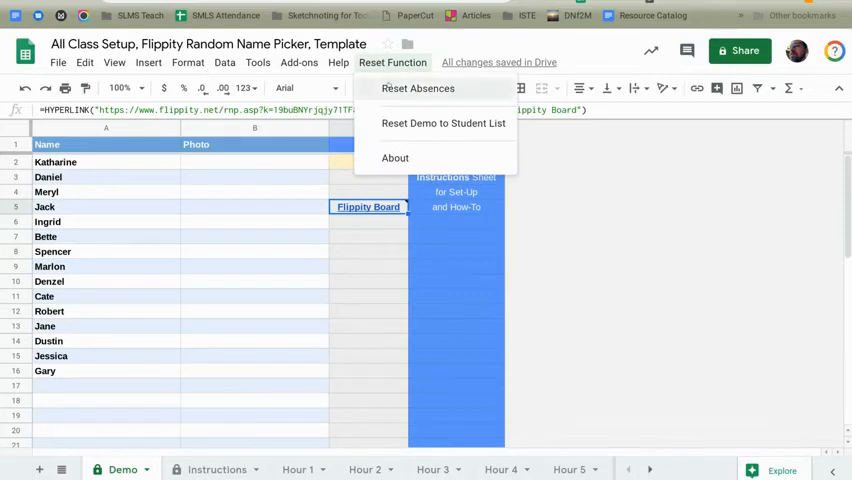
mouse_move(444, 122)
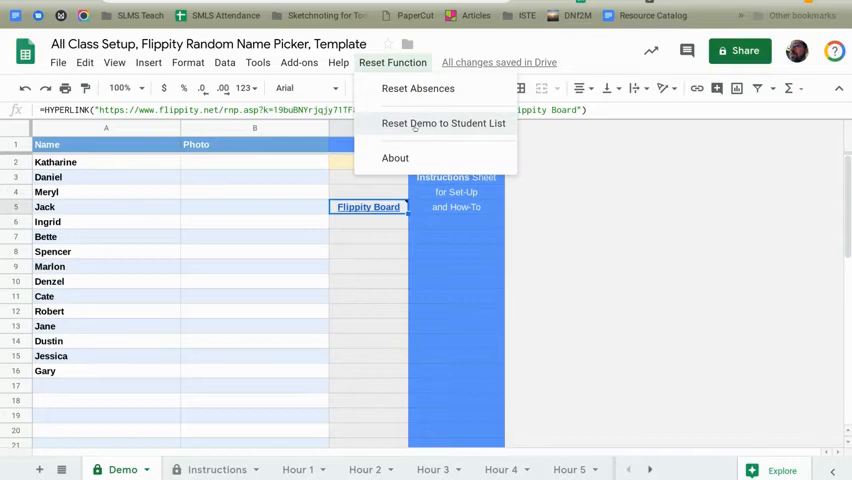
left_click(444, 122)
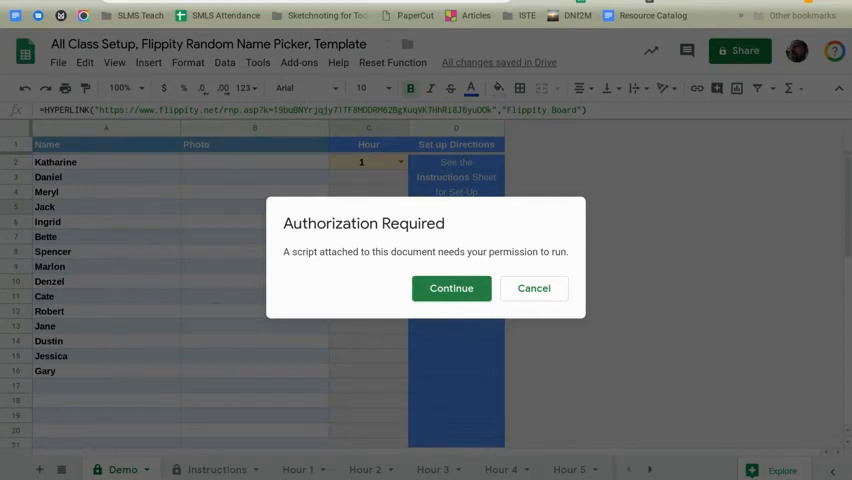
- Authorize the Classes Reset script by continuing, signing in and allowing account access
left_click(452, 288)
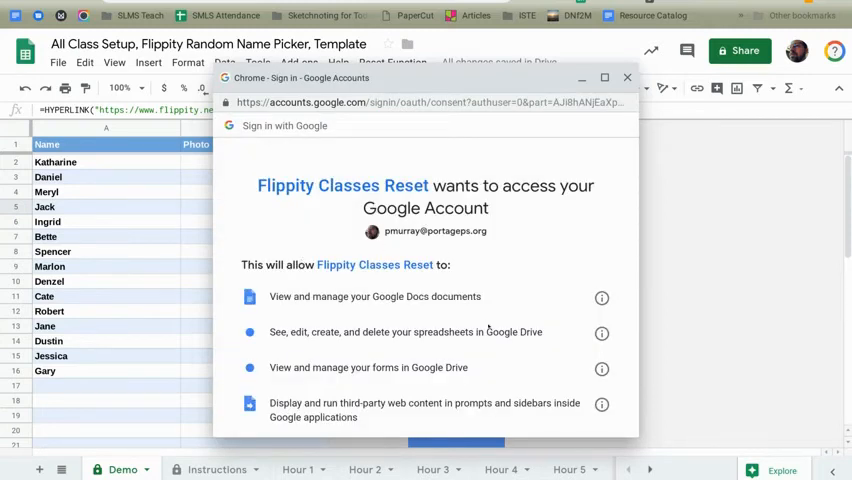
scroll("down", 3)
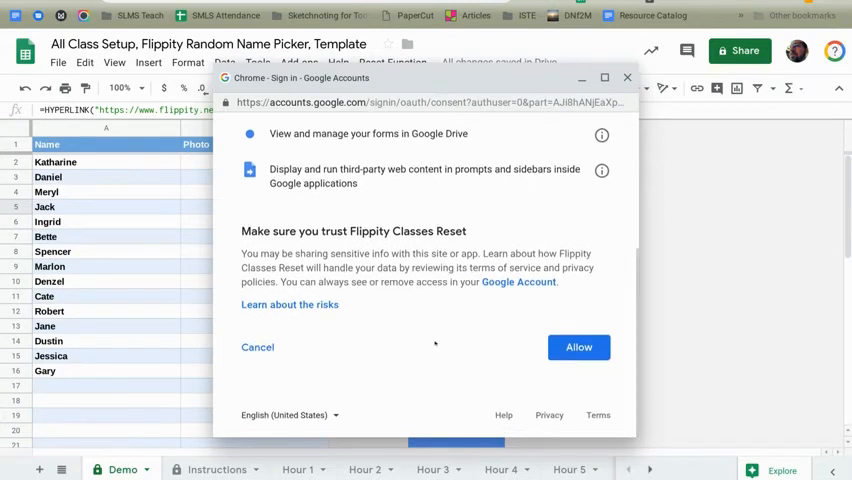
left_click(578, 348)
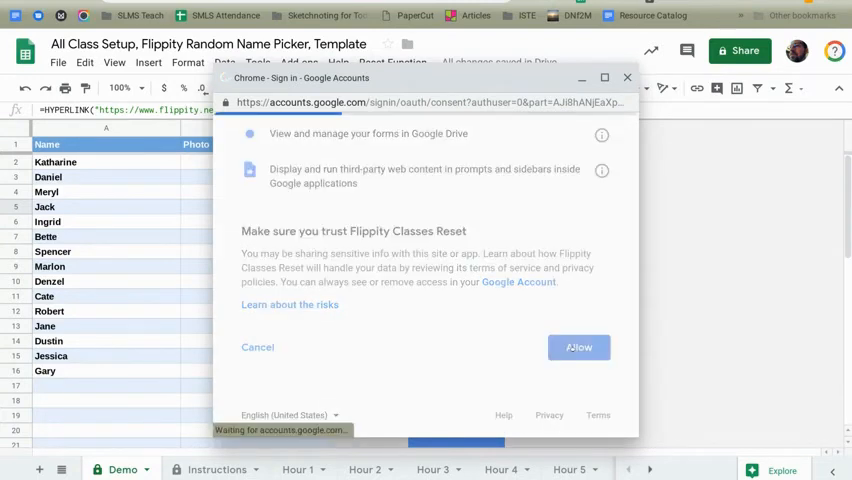
left_click(578, 348)
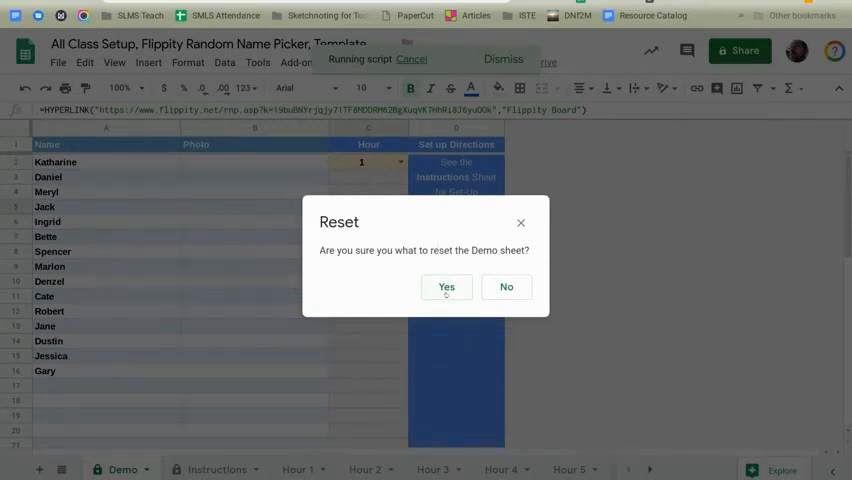
- Confirm the reset so the Demo sheet becomes the Student List with Hour 1 names
left_click(446, 288)
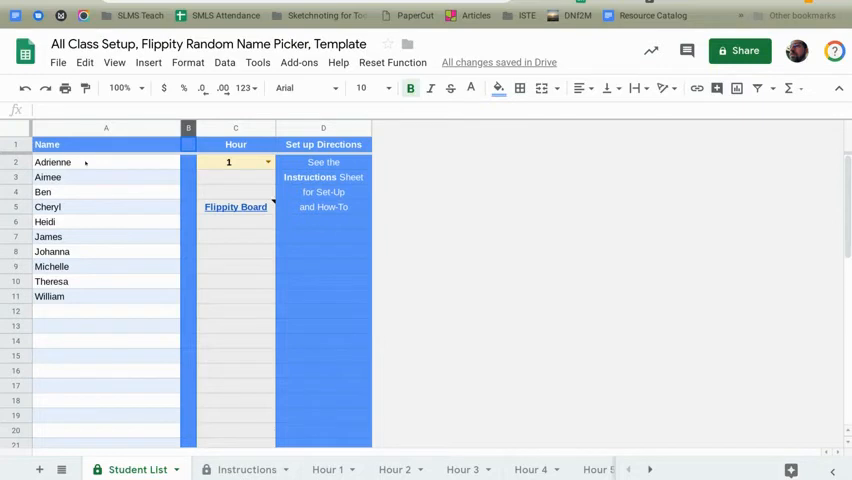
- Change the Hour dropdown in C2 to 2, then 3, to show that class's names
left_click(104, 160)
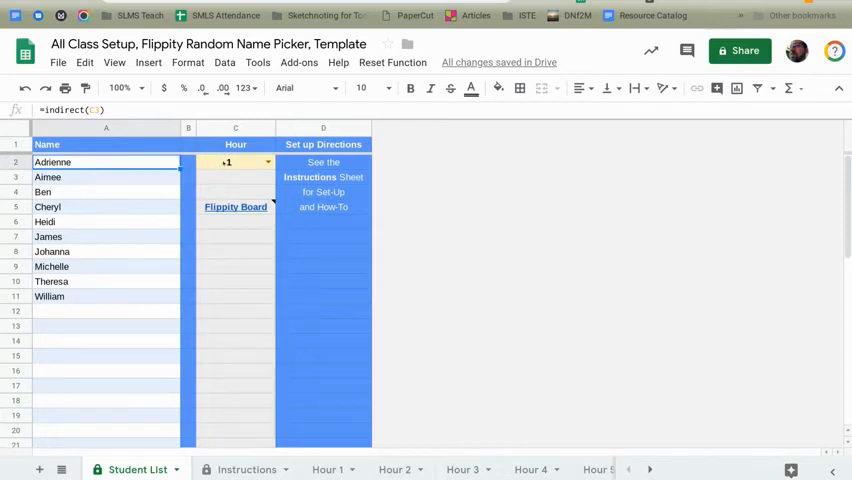
left_click(228, 162)
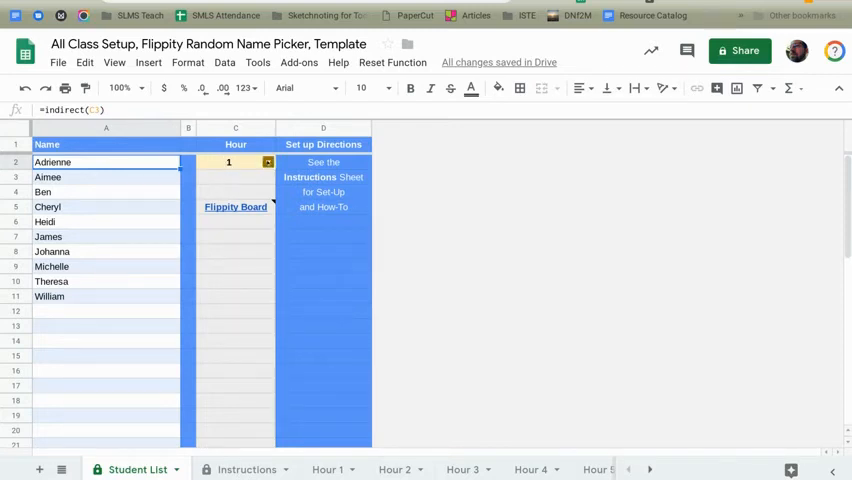
left_click(268, 162)
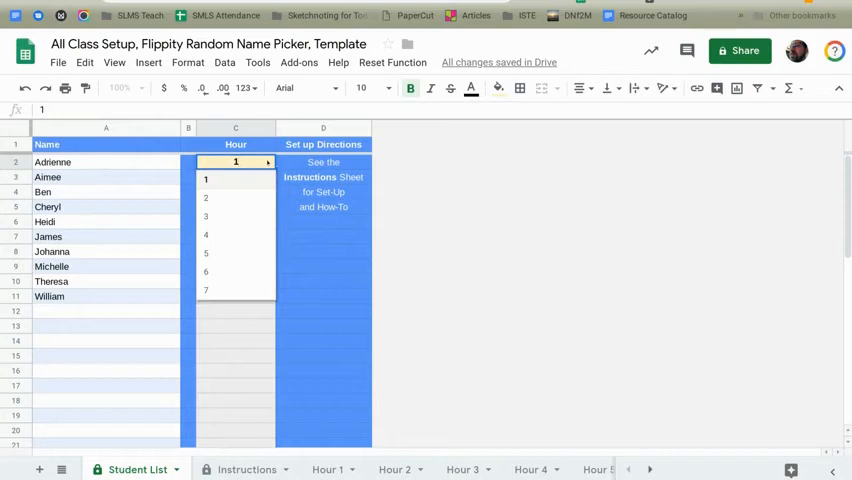
left_click(204, 192)
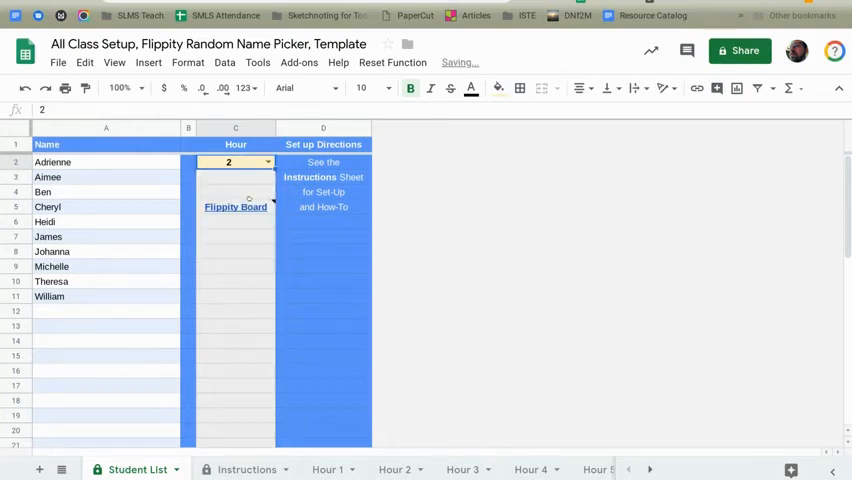
left_click(268, 162)
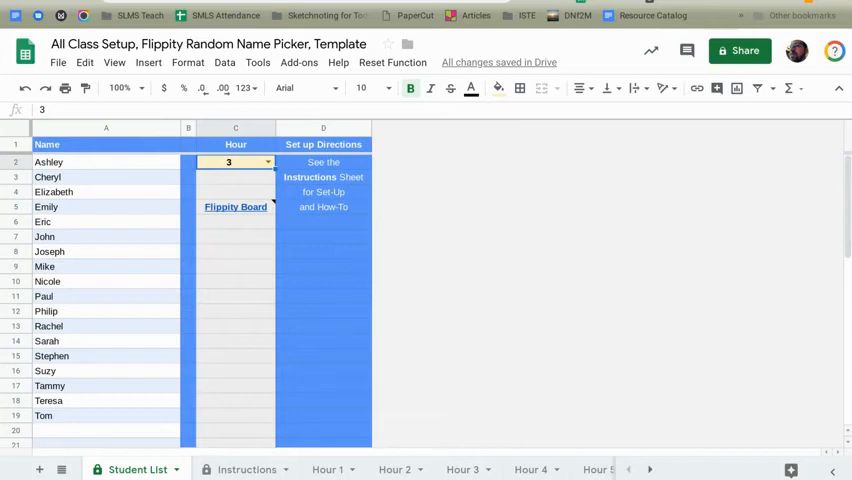
mouse_move(246, 306)
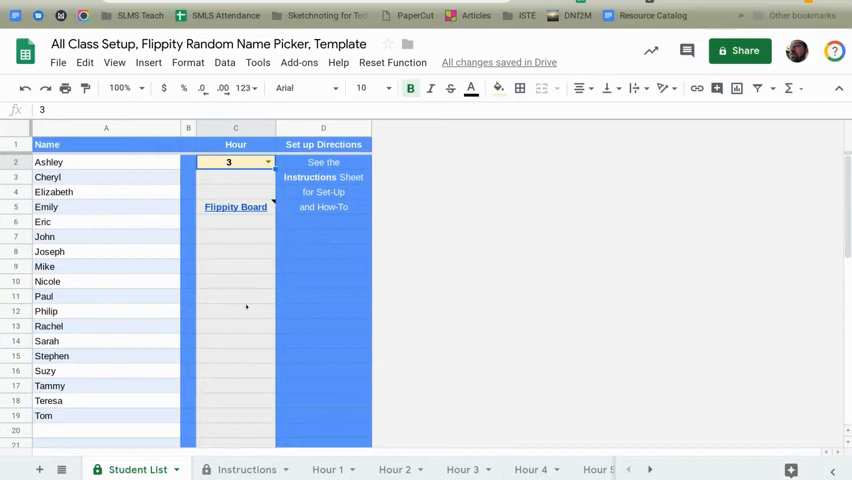
mouse_move(248, 390)
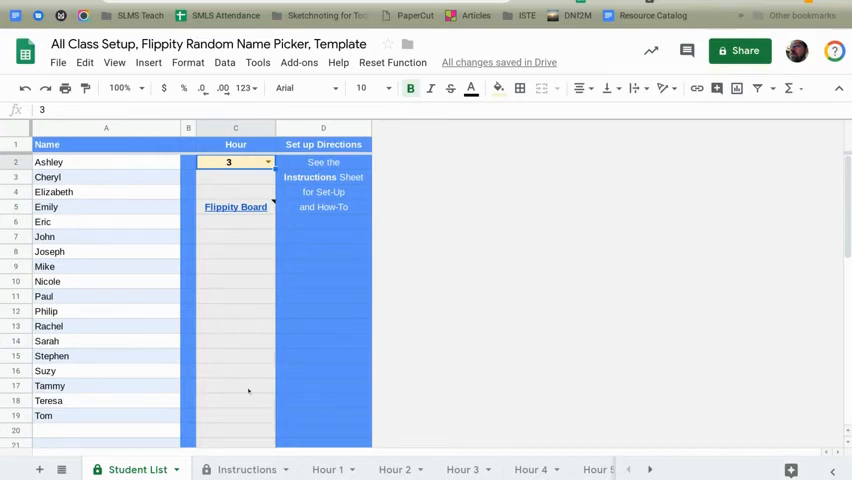
mouse_move(232, 184)
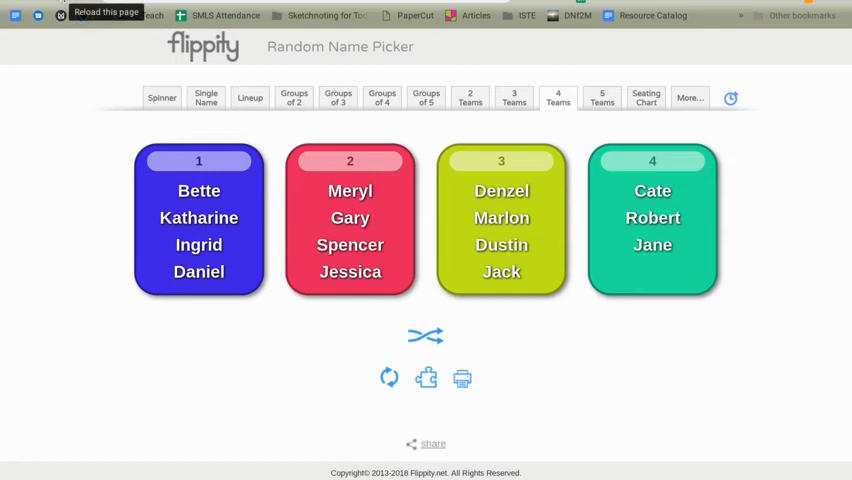
- Back in the spreadsheet, set the Hour to 1 and launch the Flippity Board name picker
left_click(160, 96)
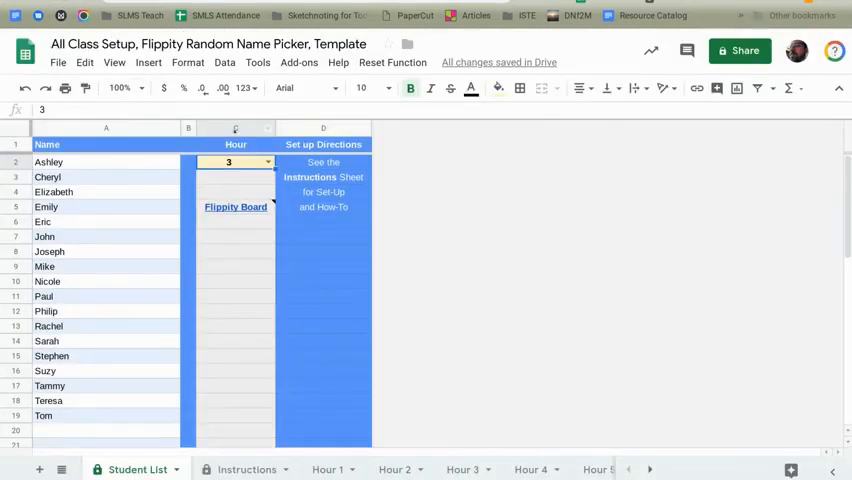
left_click(268, 162)
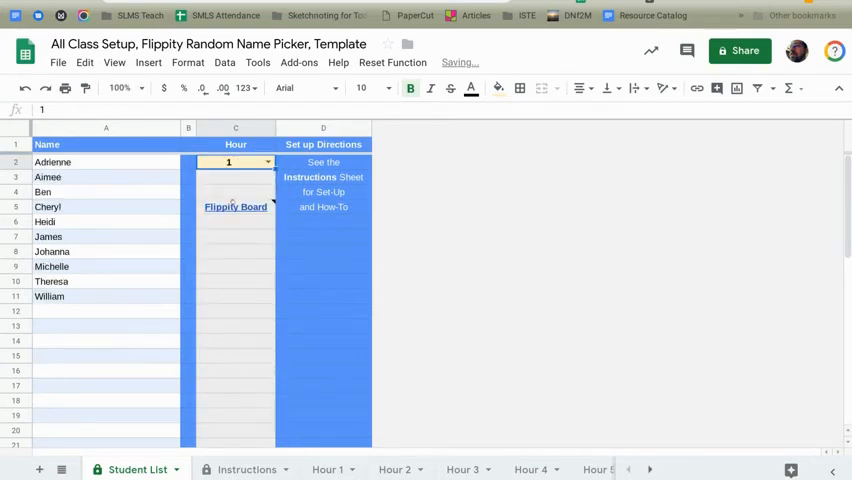
left_click(236, 206)
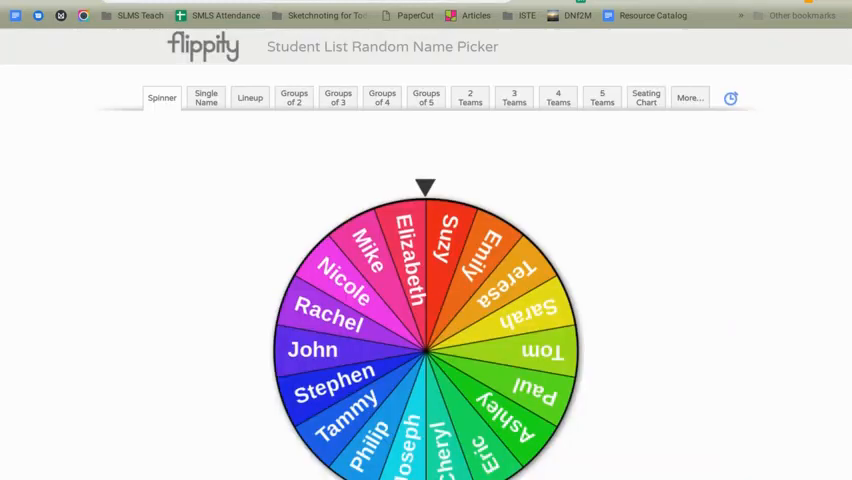
mouse_move(62, 16)
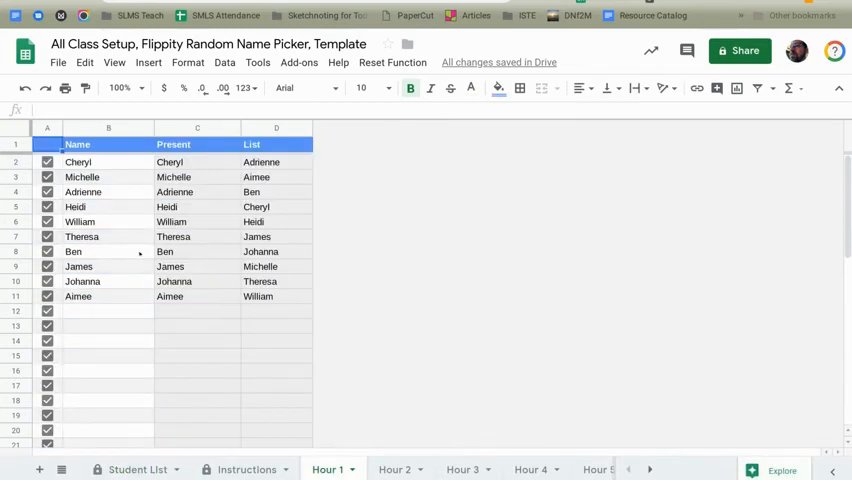
- Uncheck William and Ben on the Hour 1 sheet and verify the Student List and Flippity picker show seven names
left_click(46, 220)
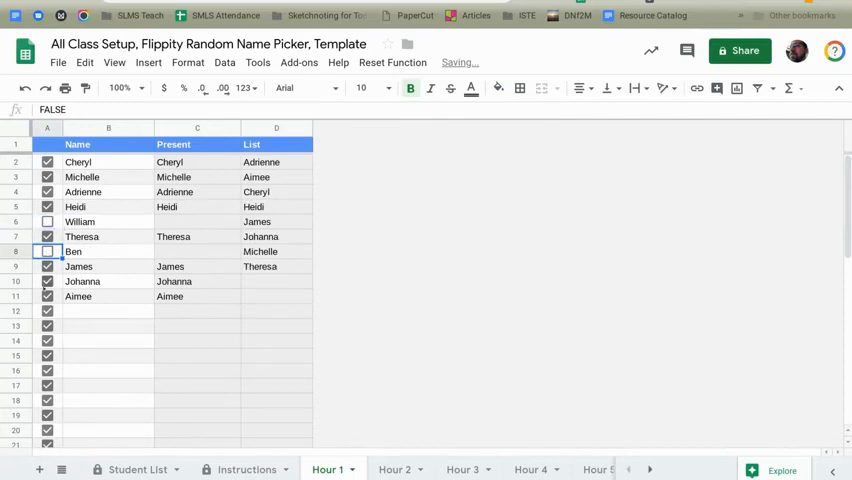
left_click(48, 296)
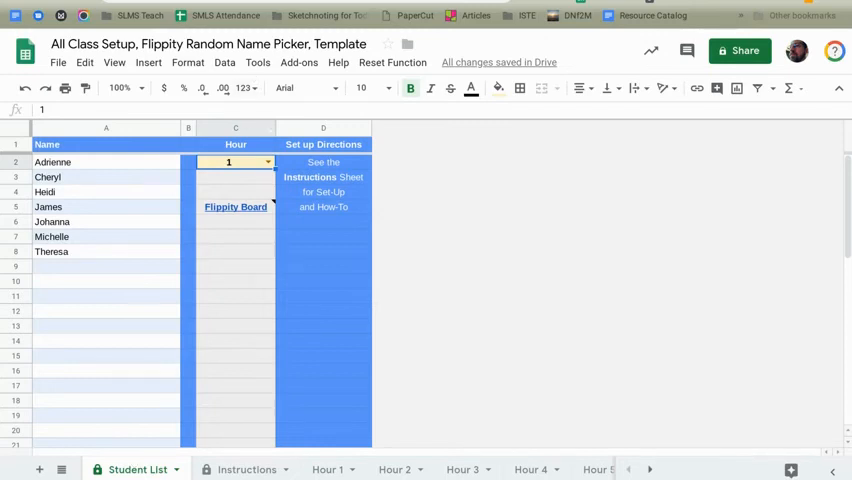
left_click(236, 208)
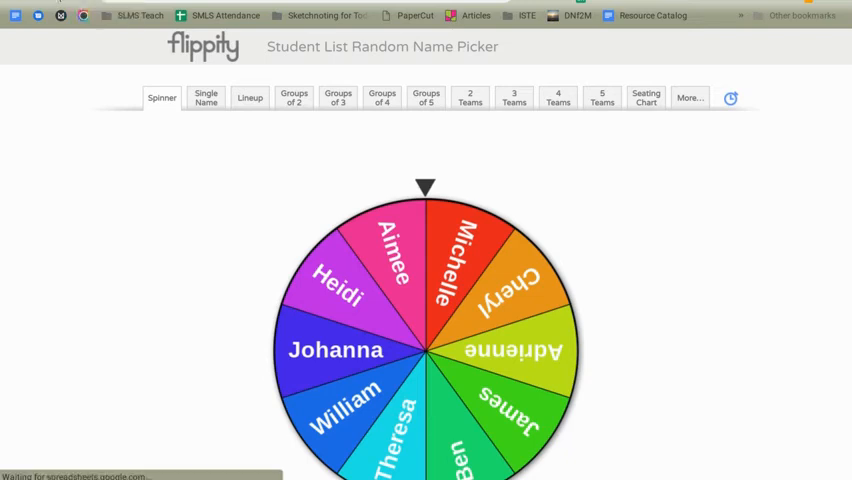
left_click(424, 350)
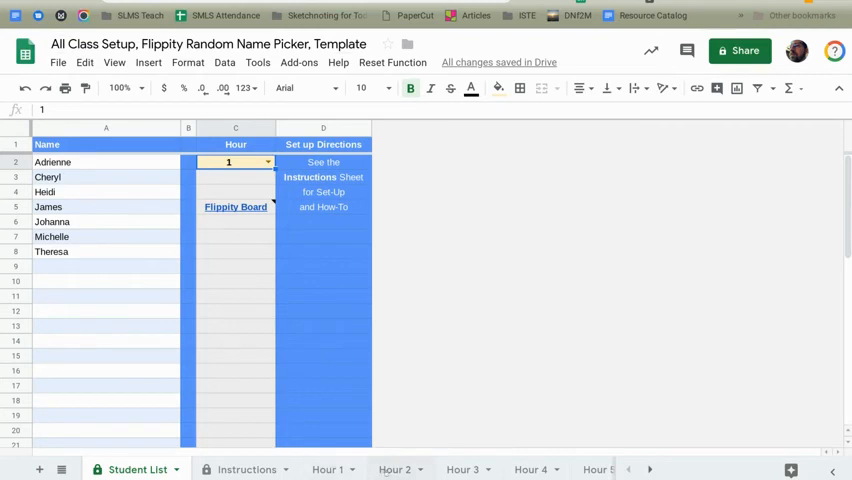
- Mark Jodi and Rhonda absent on the Hour 2 roster
left_click(328, 468)
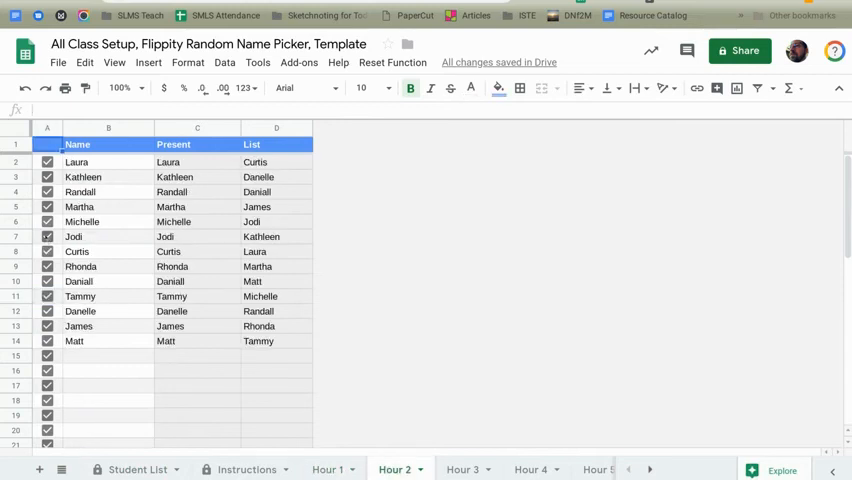
left_click(46, 236)
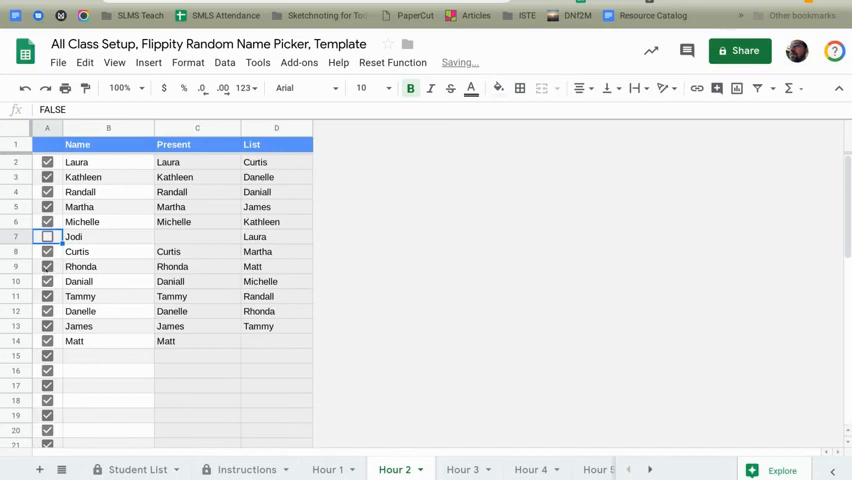
left_click(48, 252)
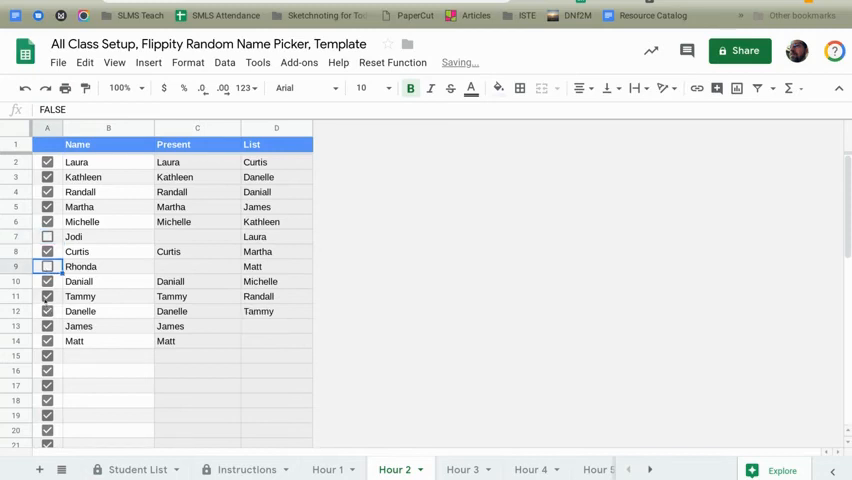
- Toggle absence checkboxes on the Hour 3 roster, re-marking Joseph present
left_click(48, 296)
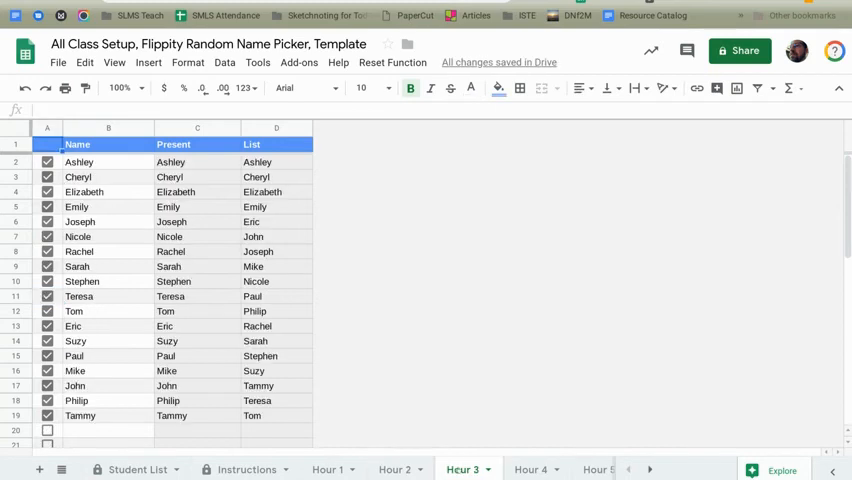
left_click(48, 220)
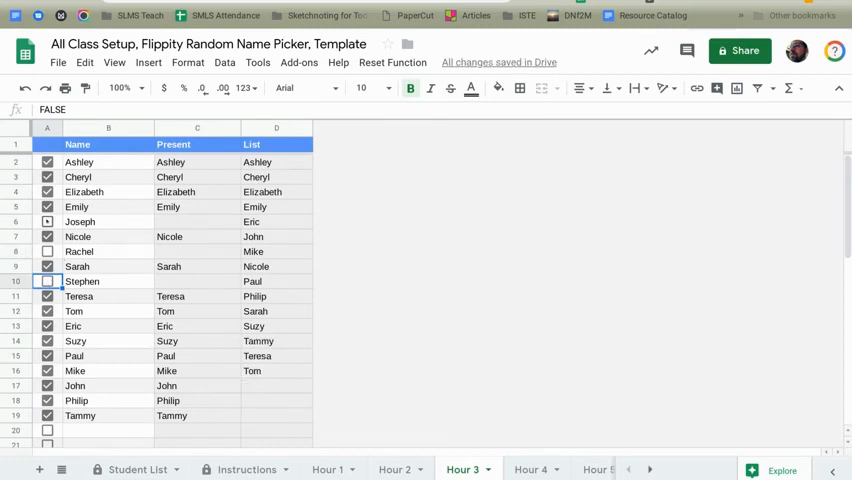
left_click(48, 220)
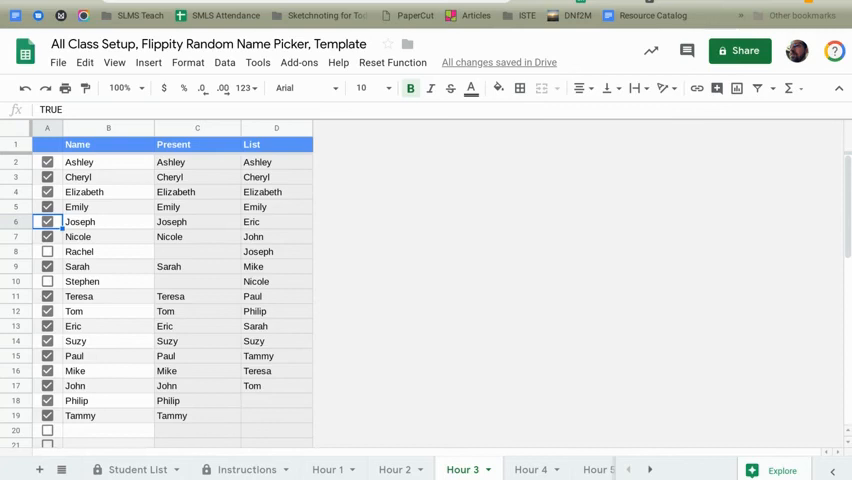
mouse_move(280, 252)
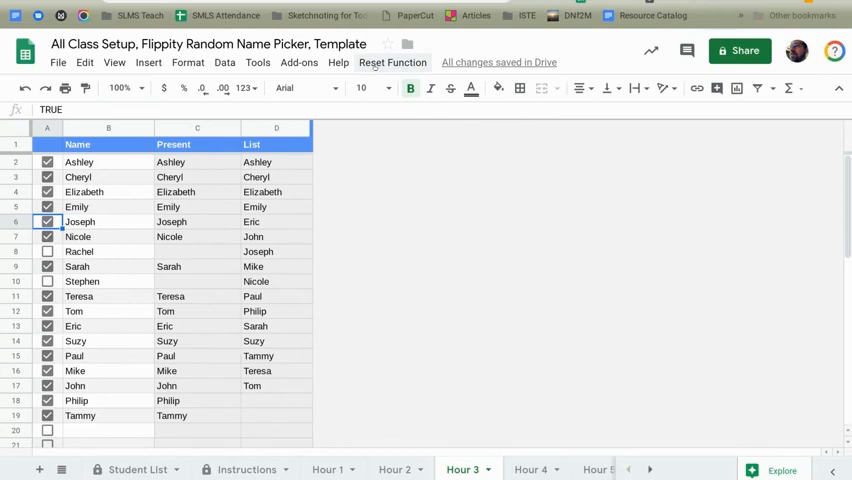
- Run Reset Function > Reset Absences so every student is present, then view Hour 1
left_click(392, 62)
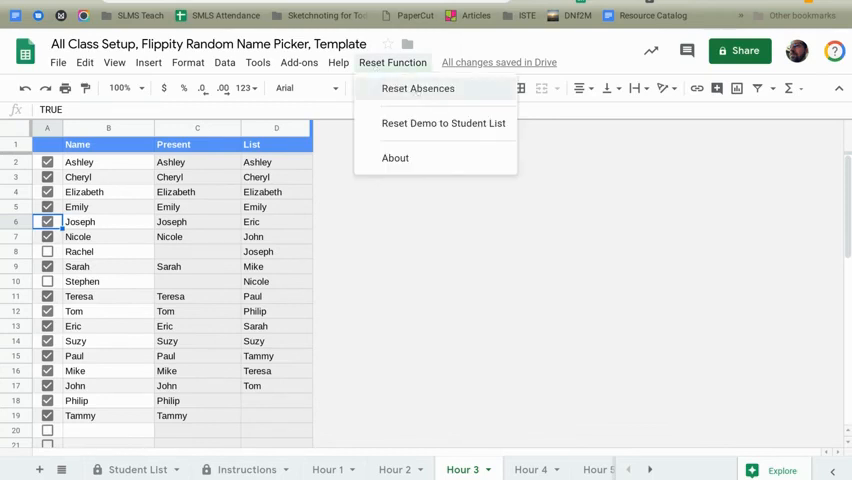
left_click(416, 88)
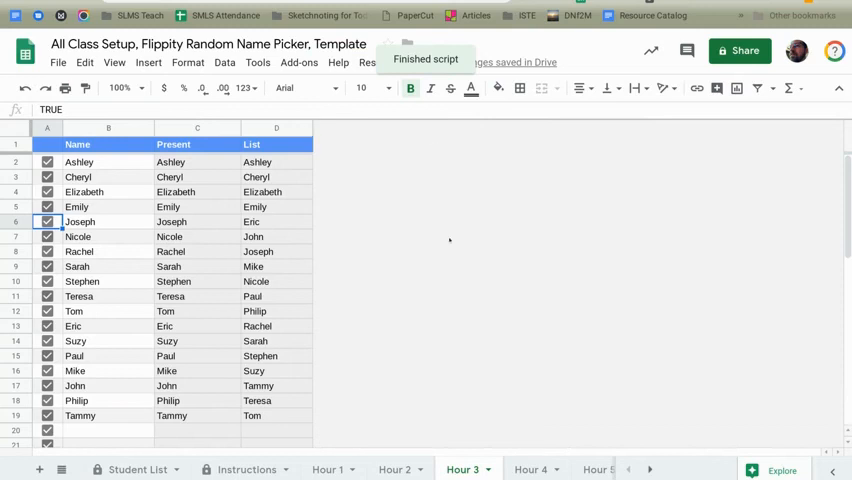
left_click(392, 468)
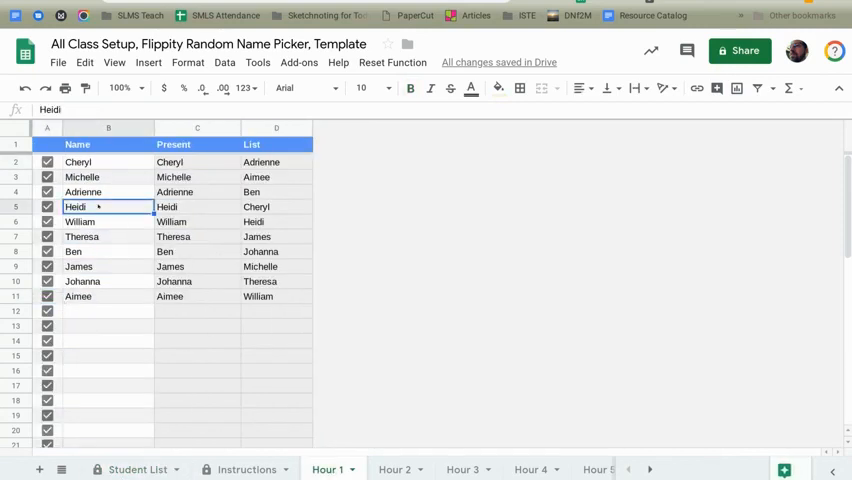
- Clear the Hour 1 roster names so the Student List reads None Selected
key("Delete")
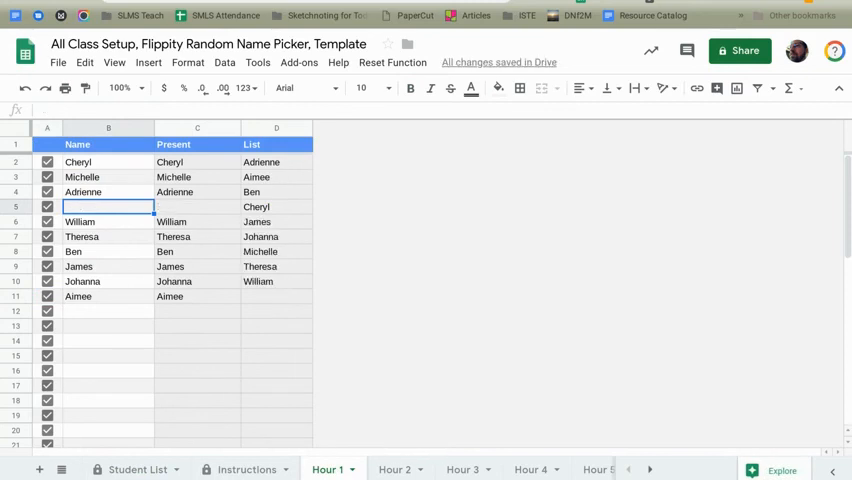
type("Jose")
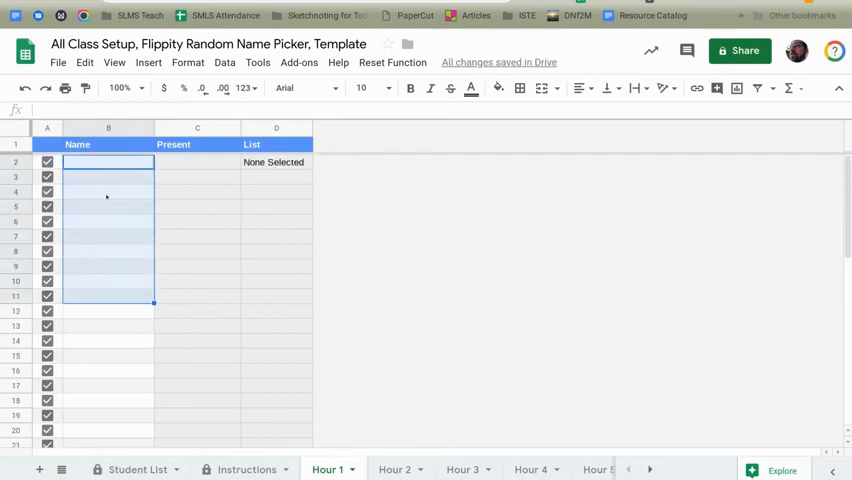
left_click(108, 192)
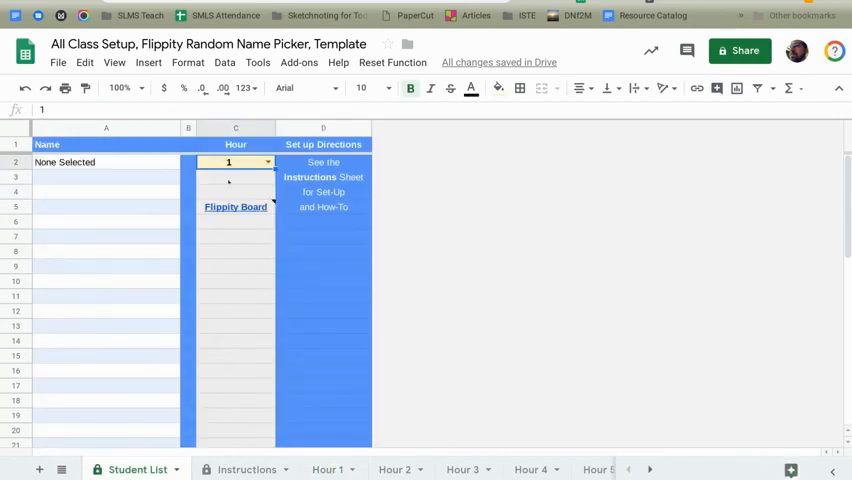
- Switch the Student List's Hour dropdown to 3
left_click(268, 162)
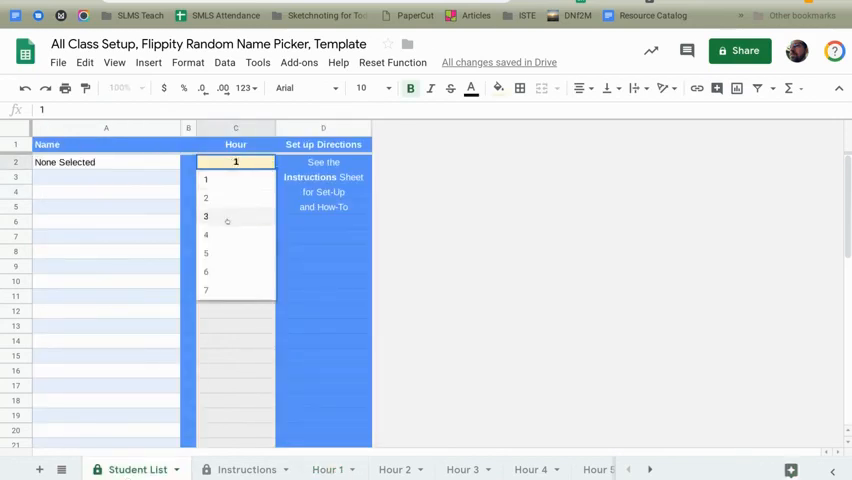
left_click(206, 216)
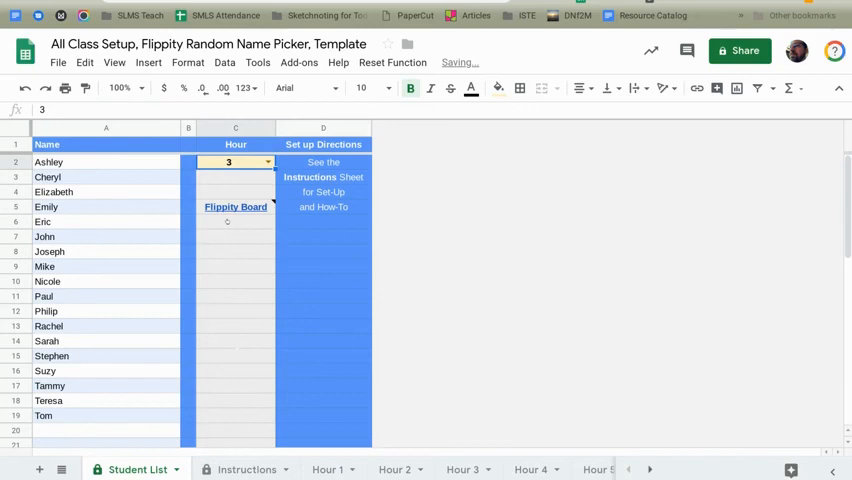